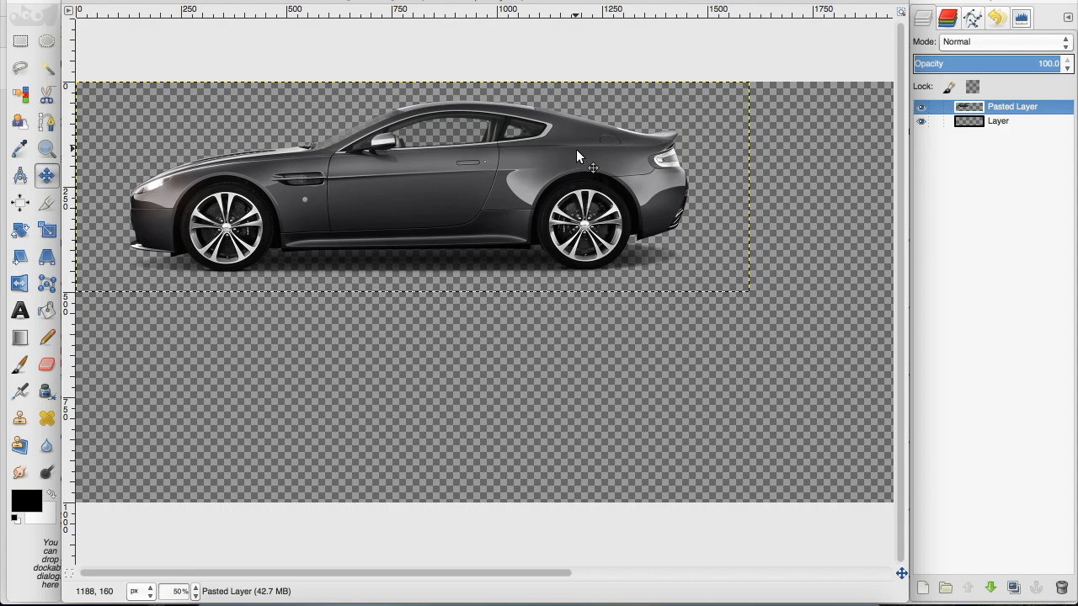
Select the Flip tool with Vertical flip type
left_click(20, 283)
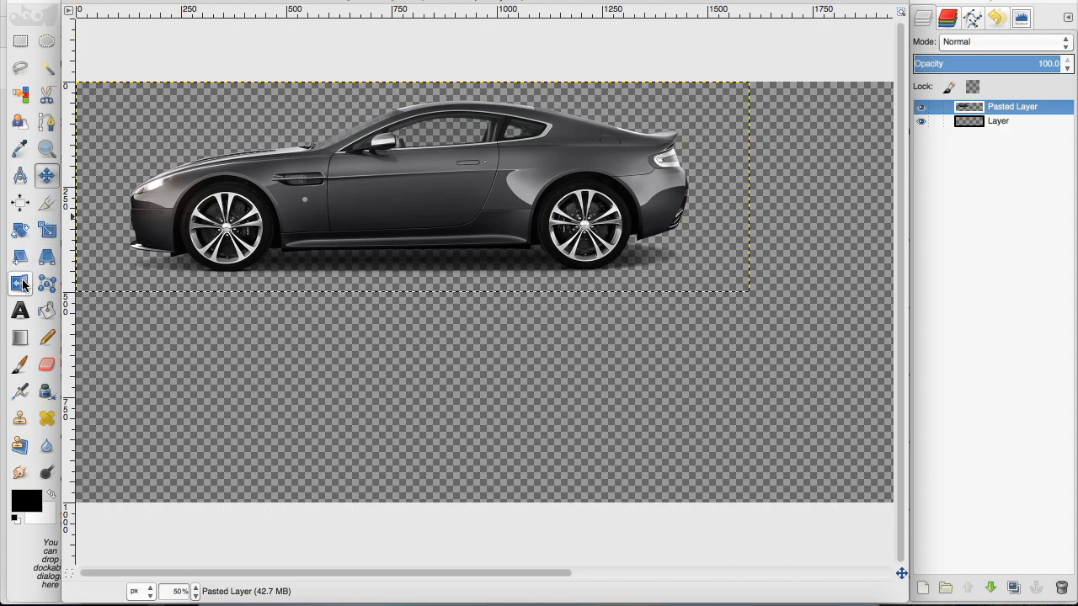
mouse_move(21, 284)
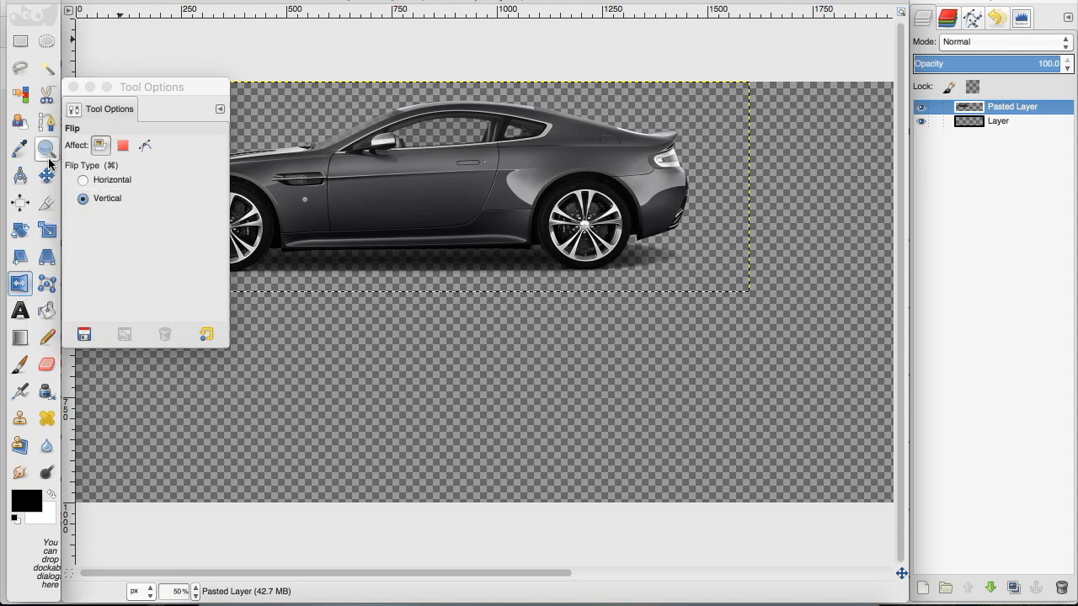
Duplicate the pasted car layer via its right-click menu
left_click(1010, 107)
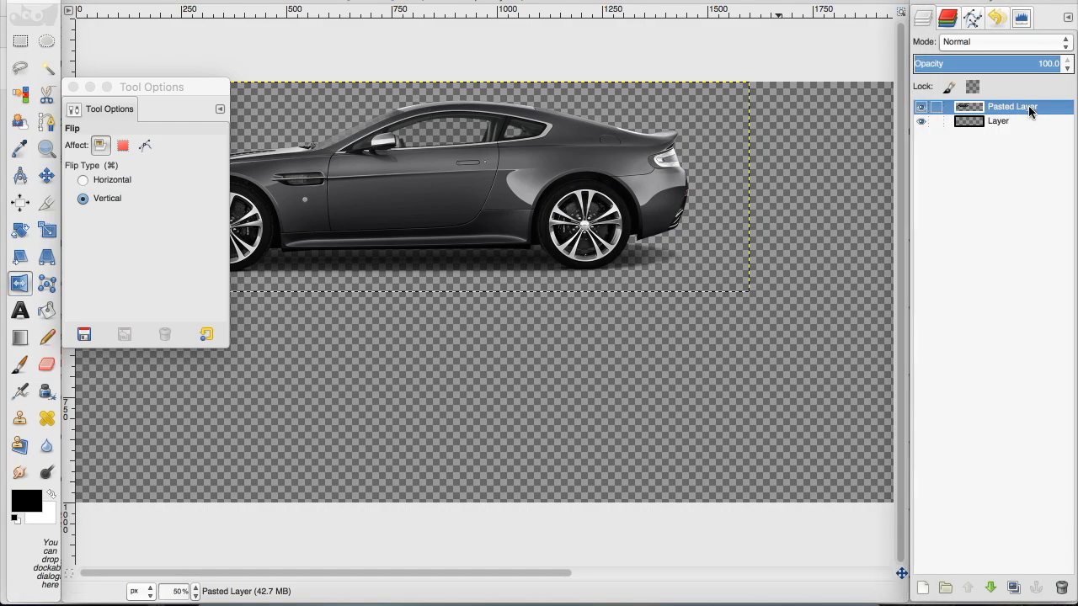
right_click(1011, 107)
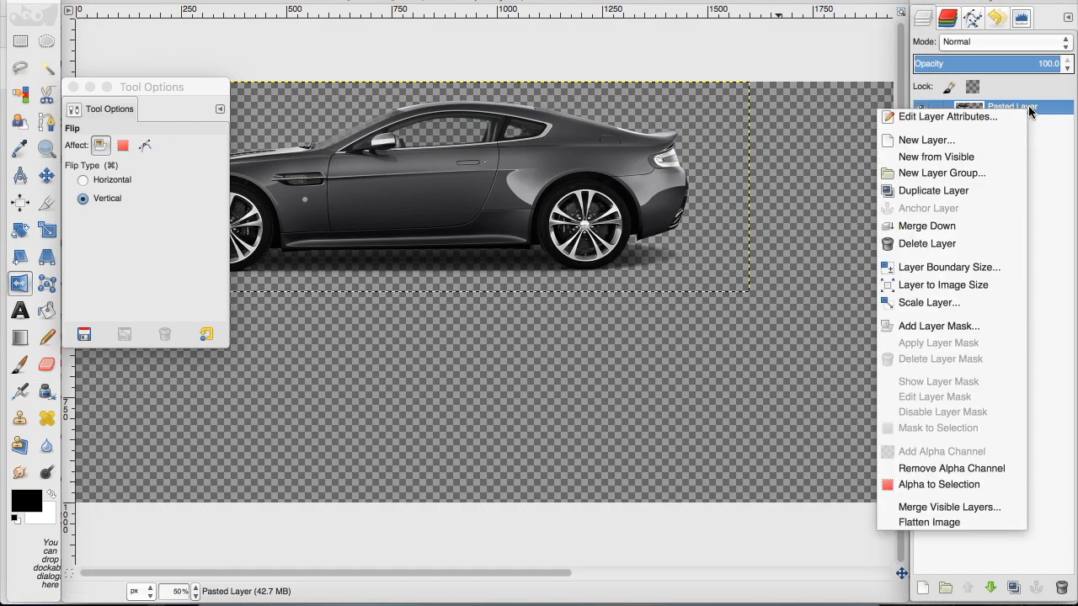
mouse_move(976, 359)
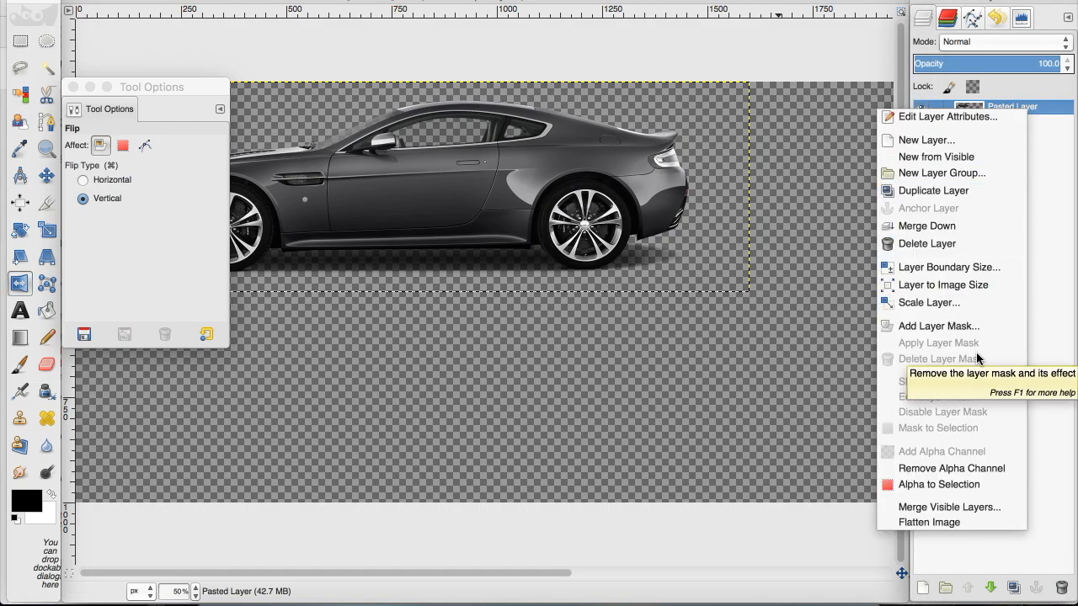
left_click(932, 191)
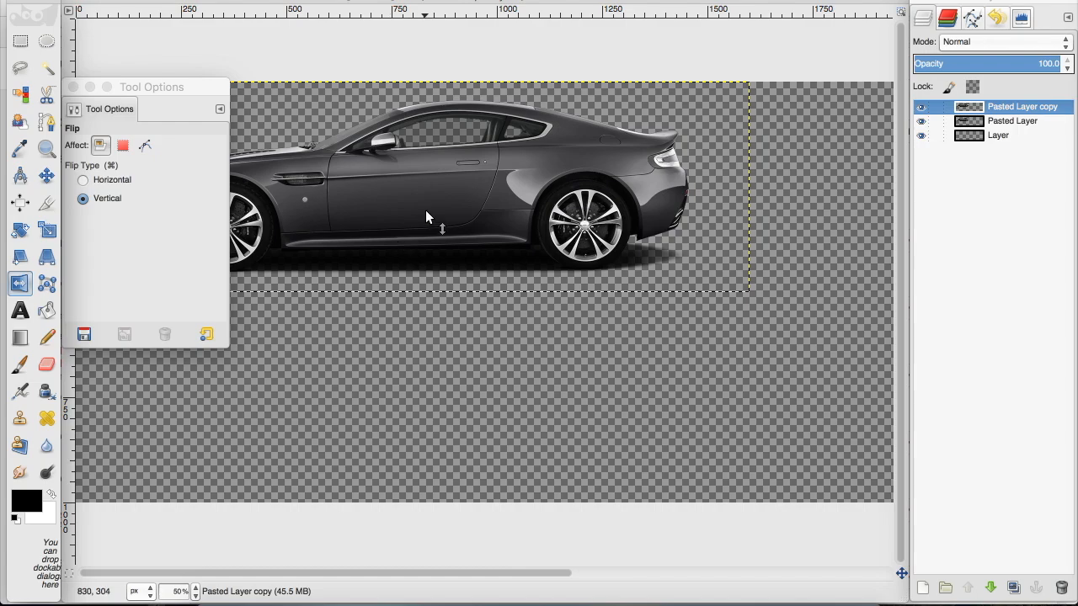
Flip the car copy vertically and drag it below the original car
left_click(427, 218)
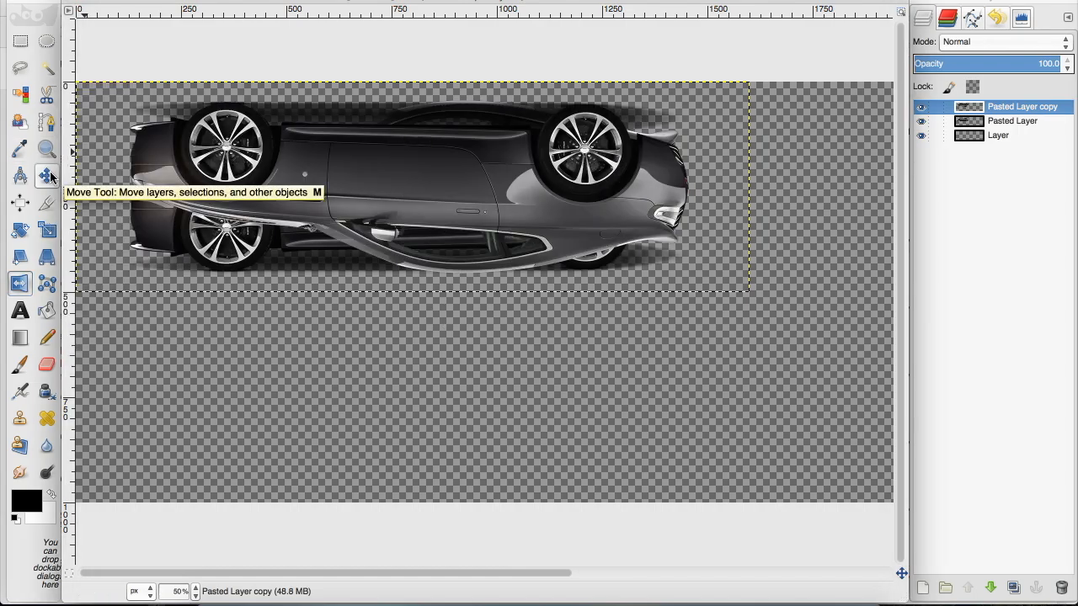
left_click(46, 176)
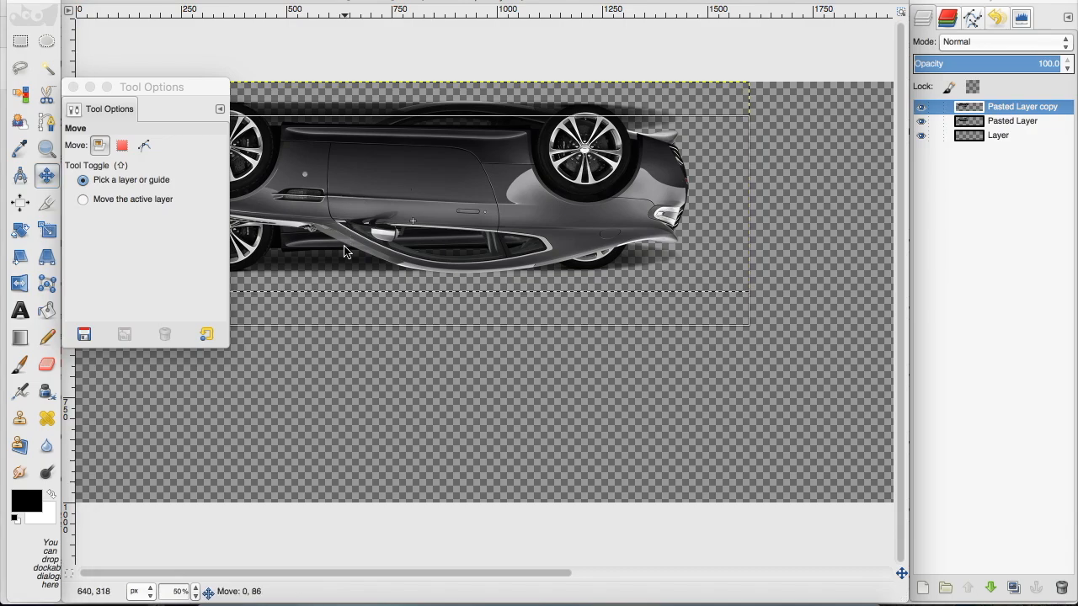
left_click_drag(344, 251, 343, 316)
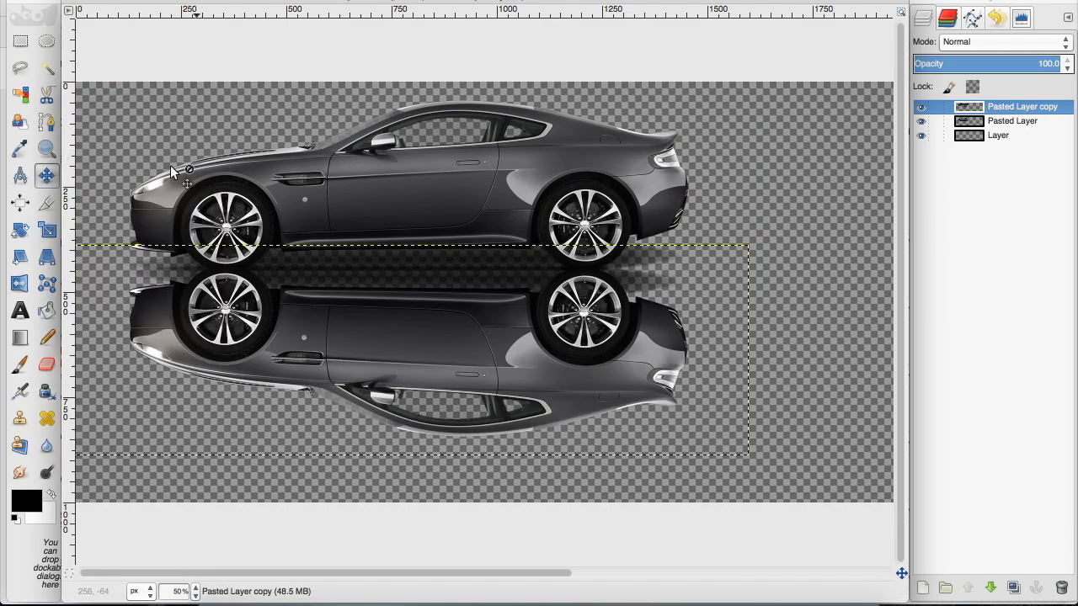
Select the original car, background, then car copy layers in turn
left_click(1011, 121)
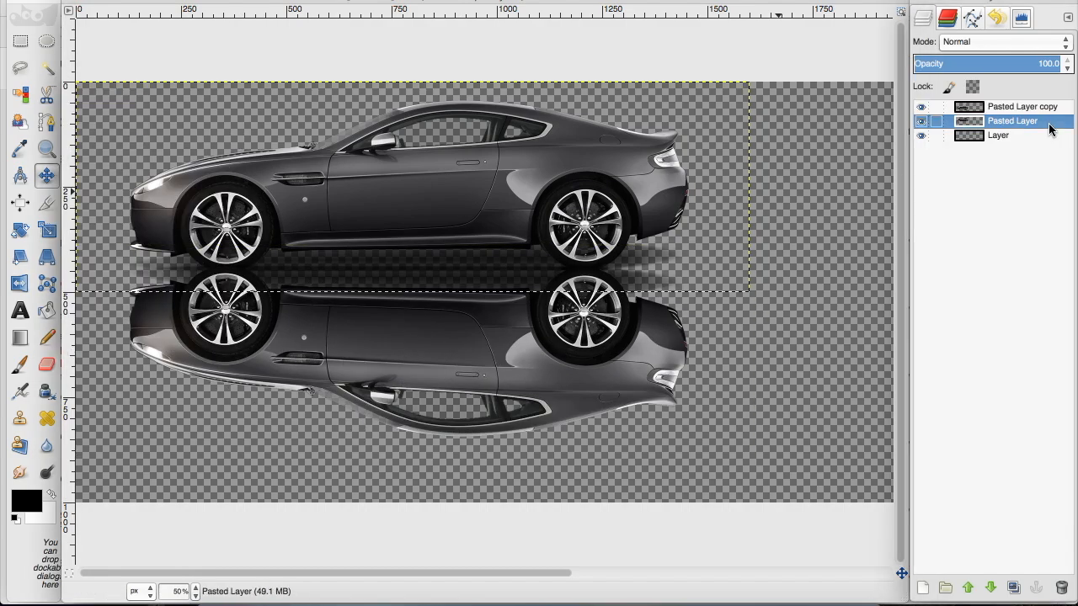
left_click(997, 135)
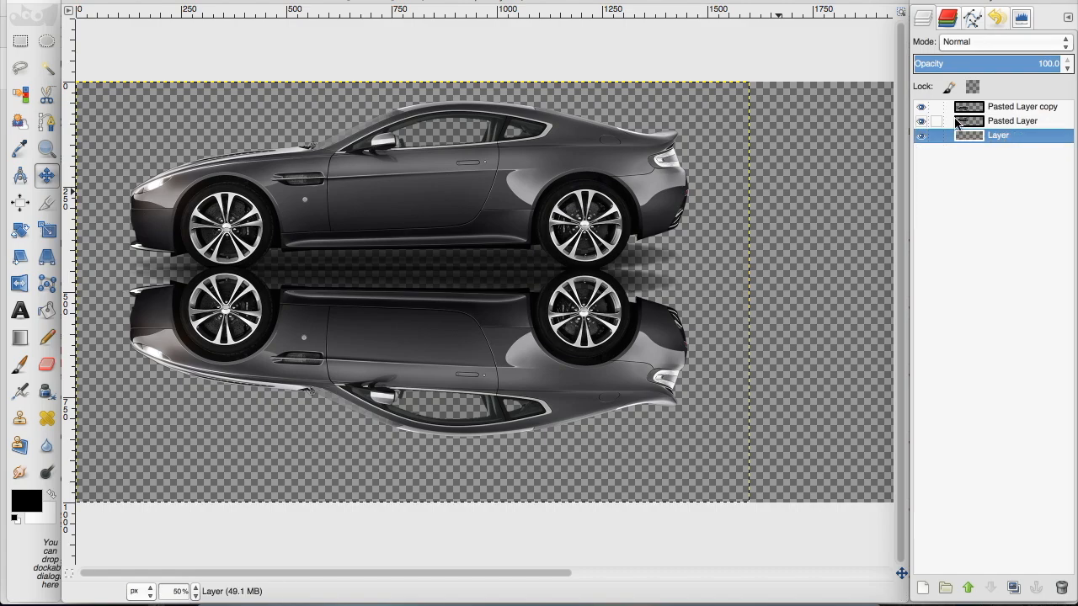
left_click(920, 106)
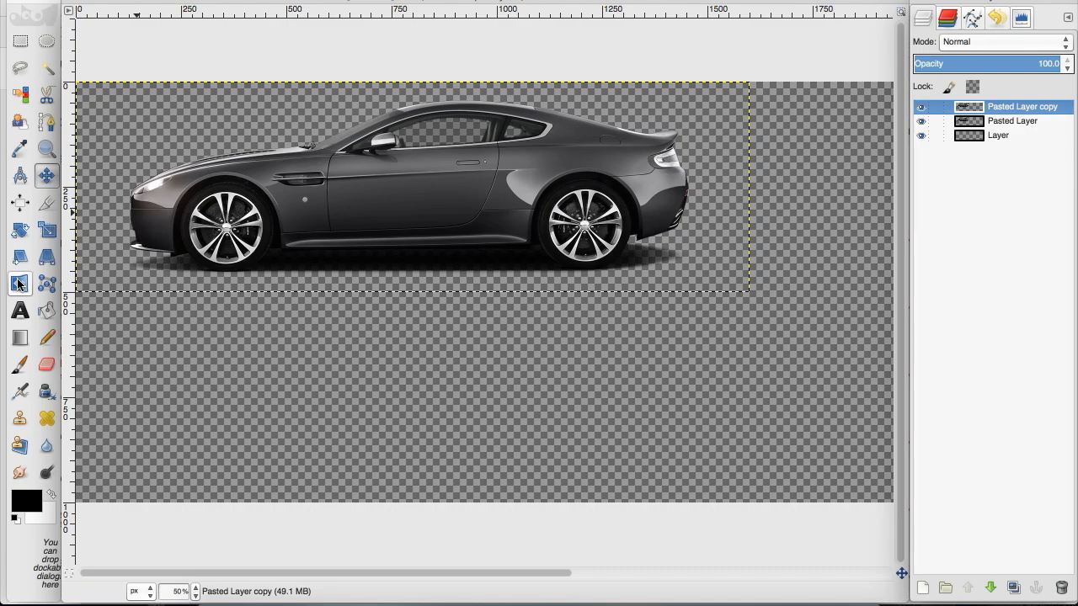
Flip the car copy horizontally and drag it to the right of the original
left_click(19, 283)
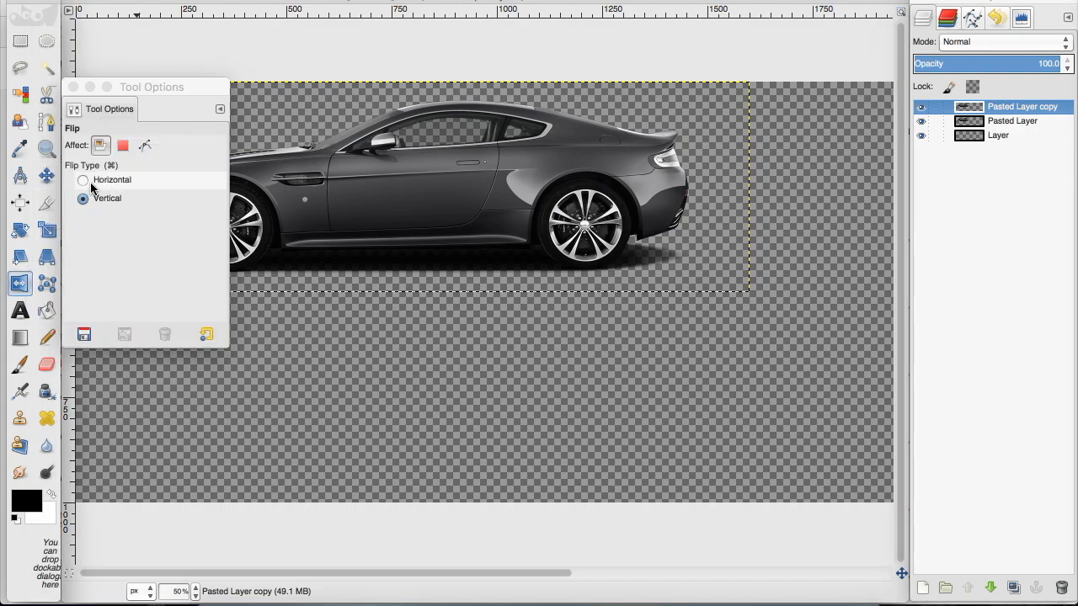
left_click(82, 180)
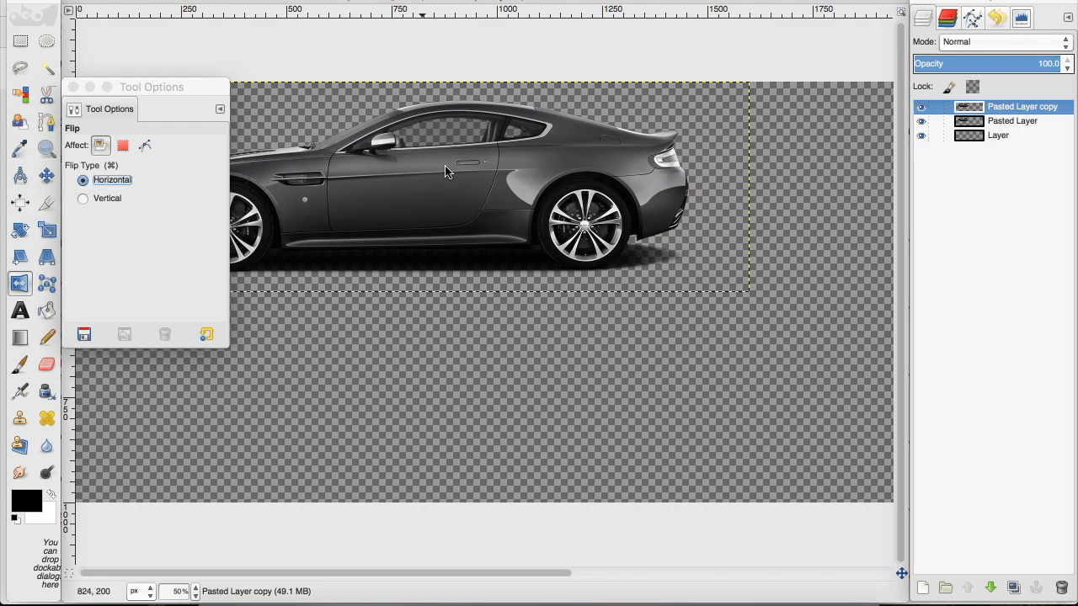
left_click(446, 171)
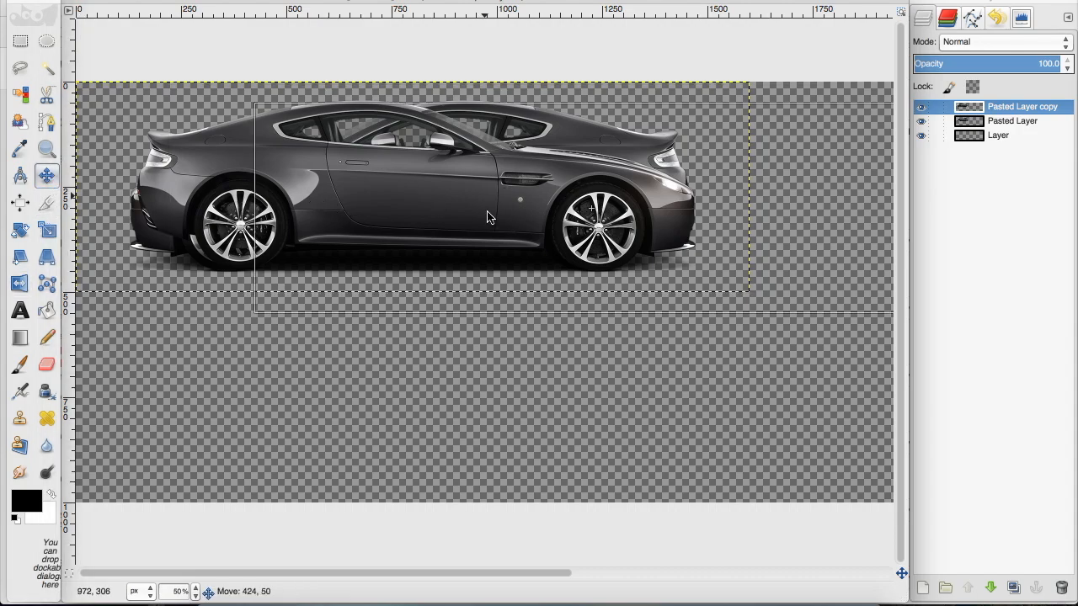
left_click_drag(491, 217, 847, 186)
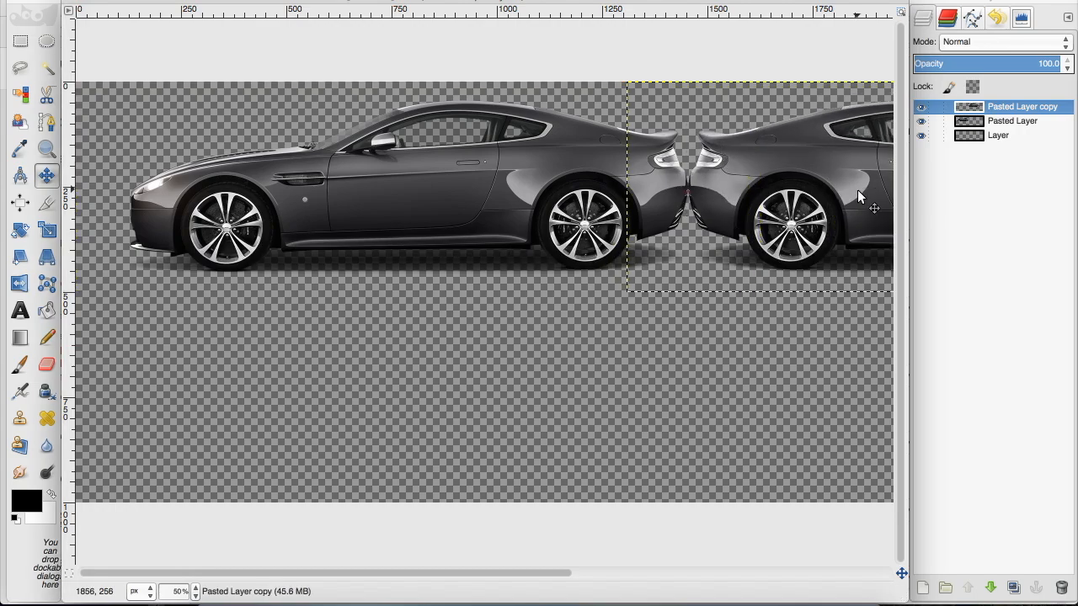
Zoom the view to 25% and make the background layer active
left_click(195, 591)
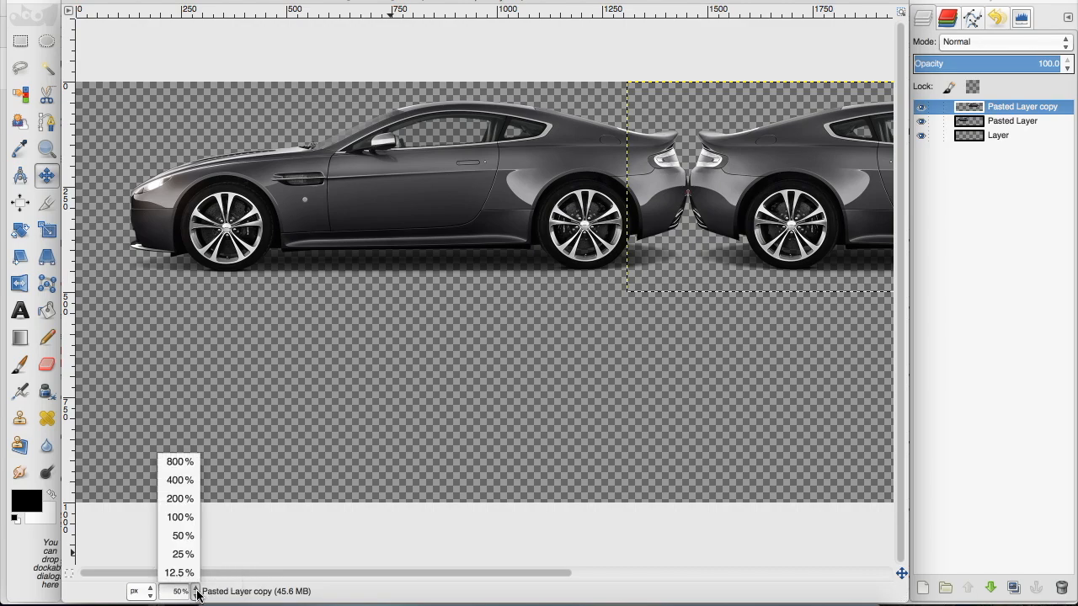
left_click(182, 554)
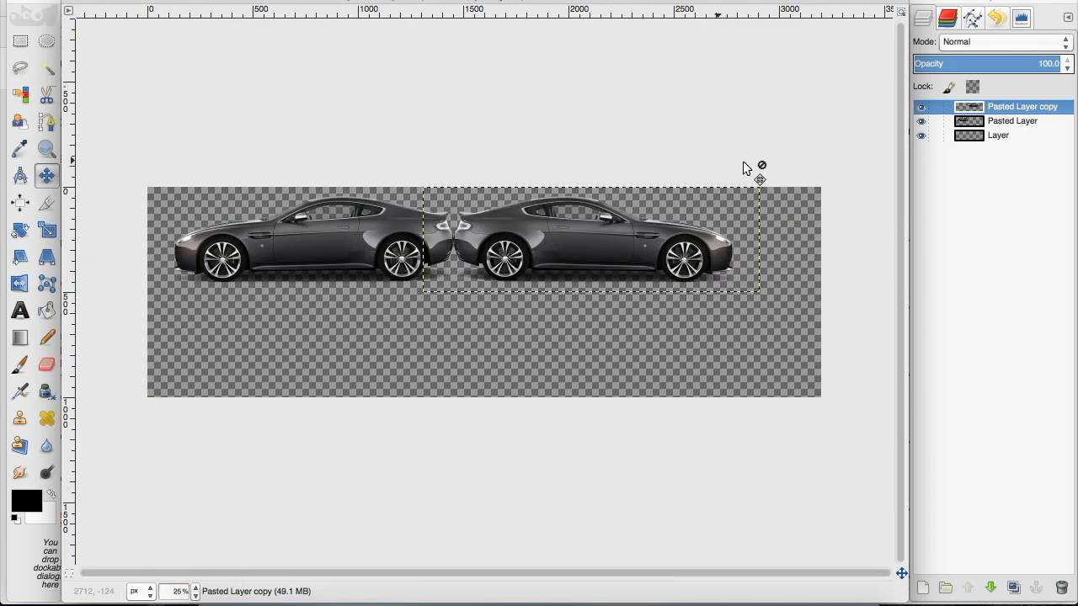
left_click(997, 136)
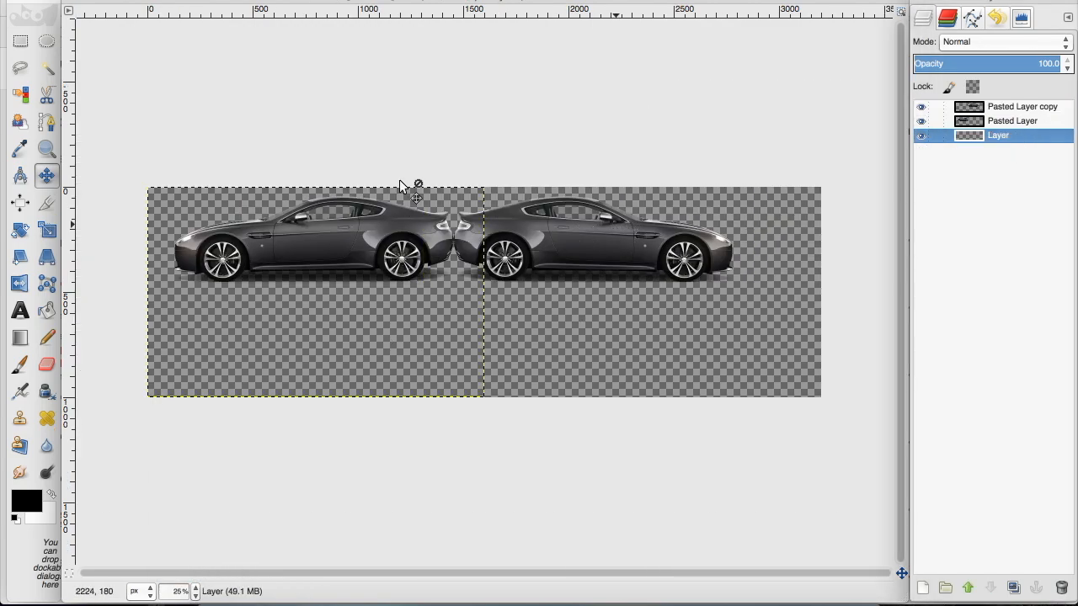
mouse_move(674, 232)
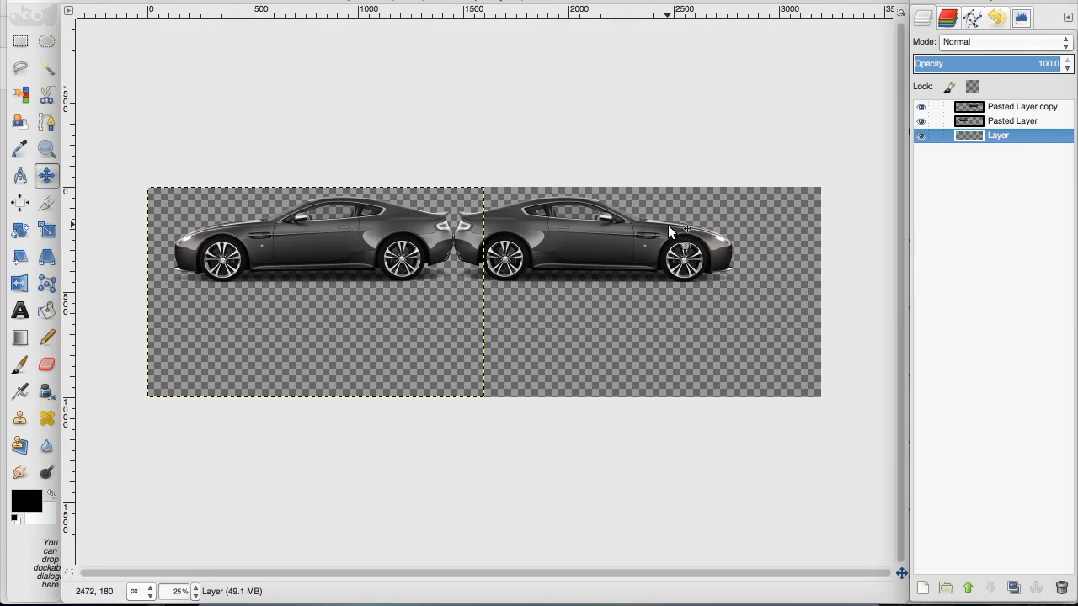